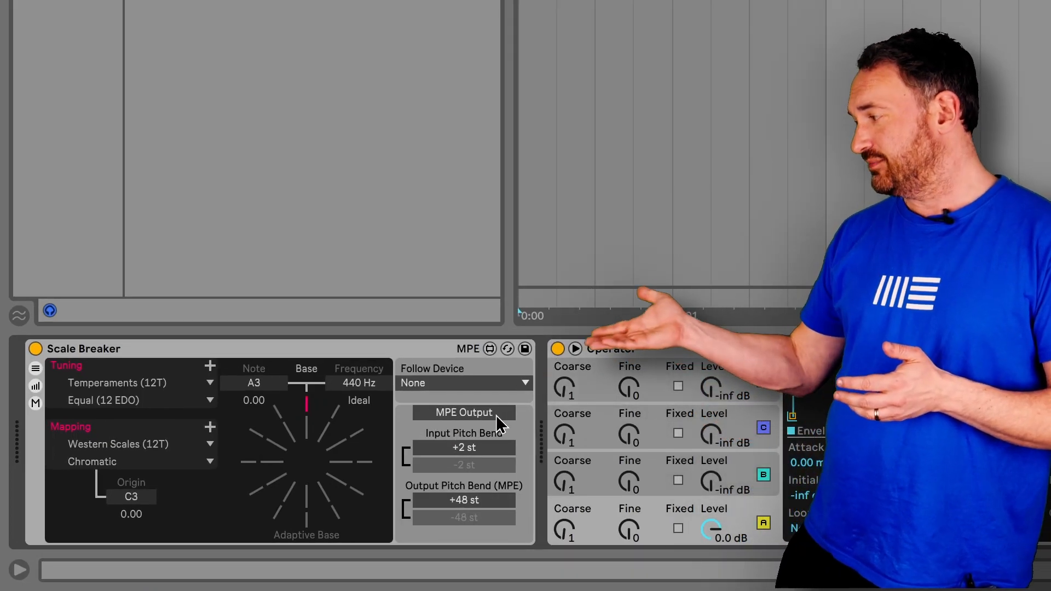
# - Toggle Scale Breaker's MPE Output to Non-MPE Output, keeping +2 st pitch bend and mono
pyautogui.click(463, 412)
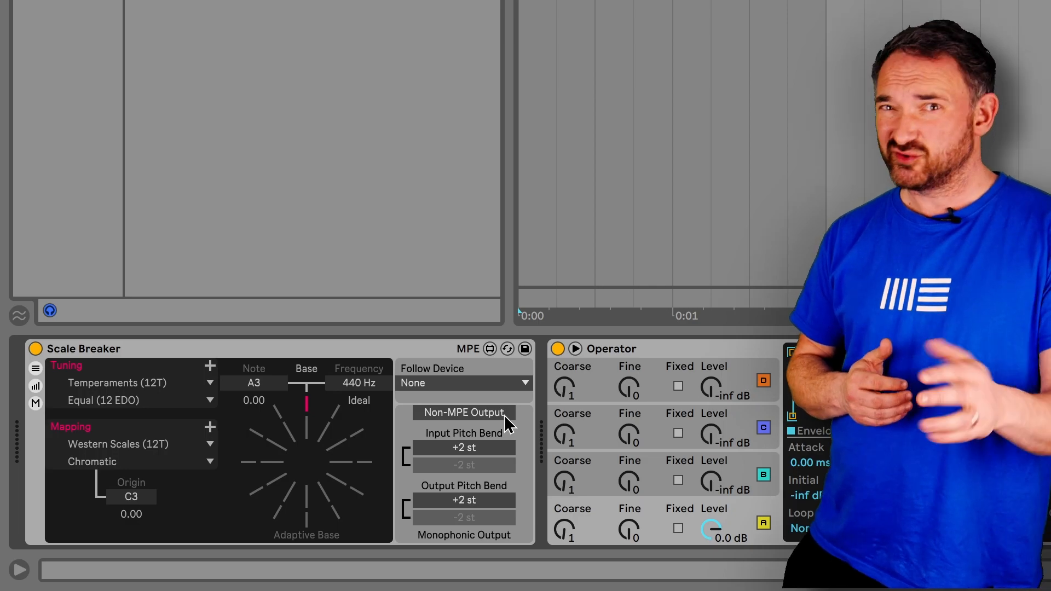
pyautogui.moveTo(522, 431)
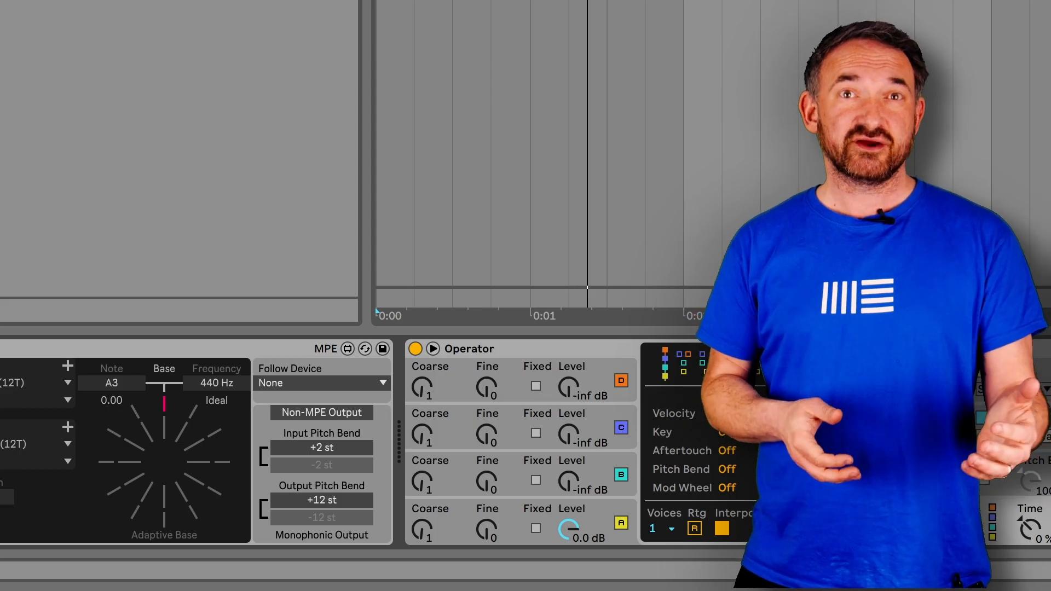
# - Group Operator into an Instrument Rack and add Voice SB before it
pyautogui.rightClick(469, 349)
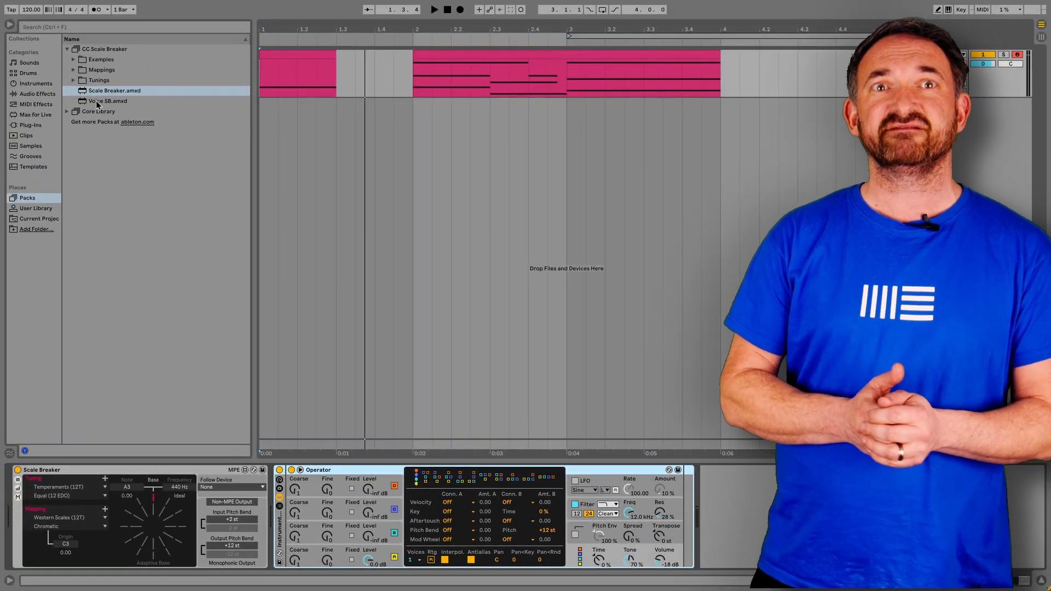
pyautogui.click(101, 101)
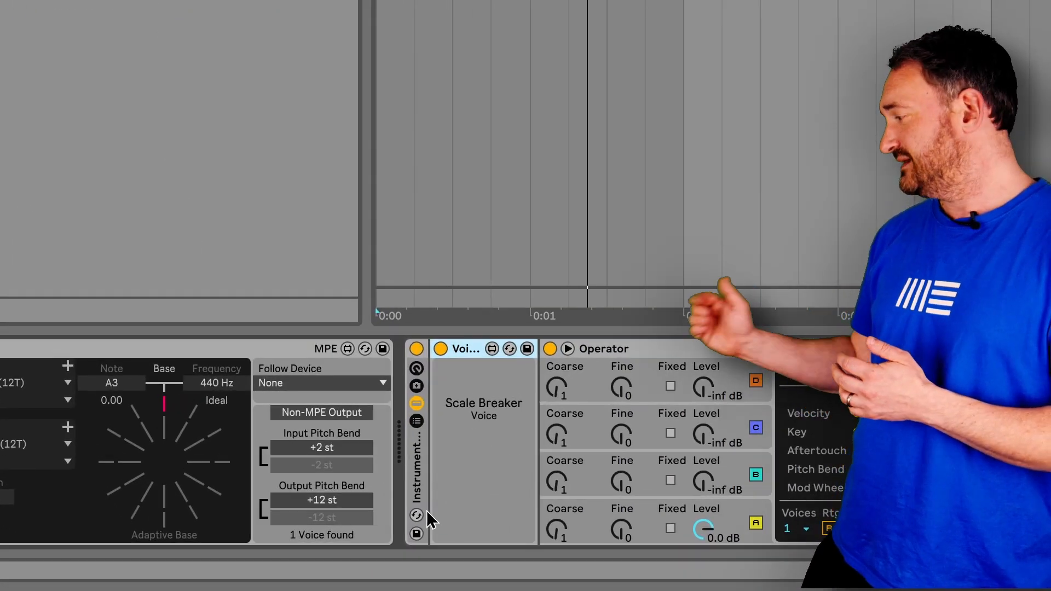
pyautogui.moveTo(362, 557)
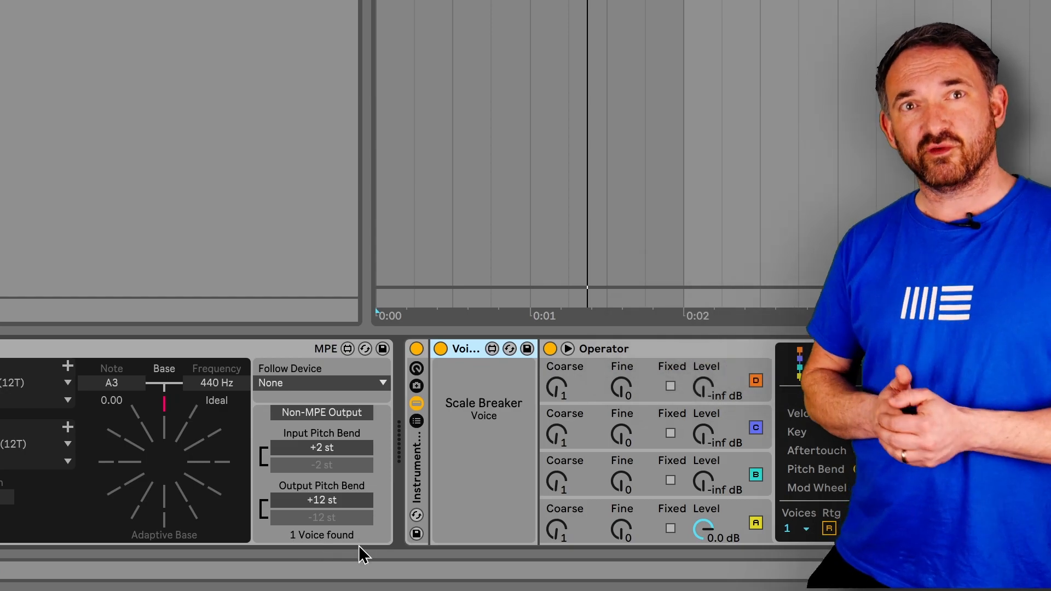